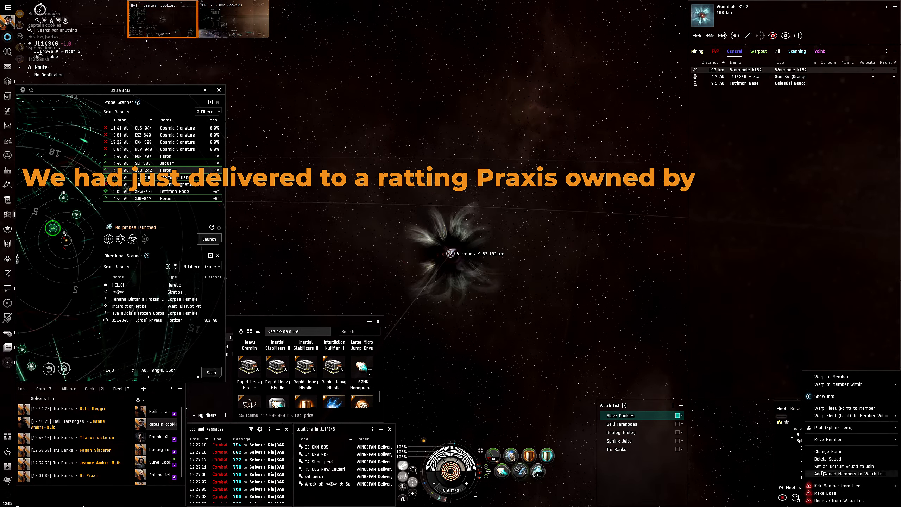
Step: Add all squad members from the Fleet window to the watch list
{"action": "left_click", "coordinate": [849, 473]}
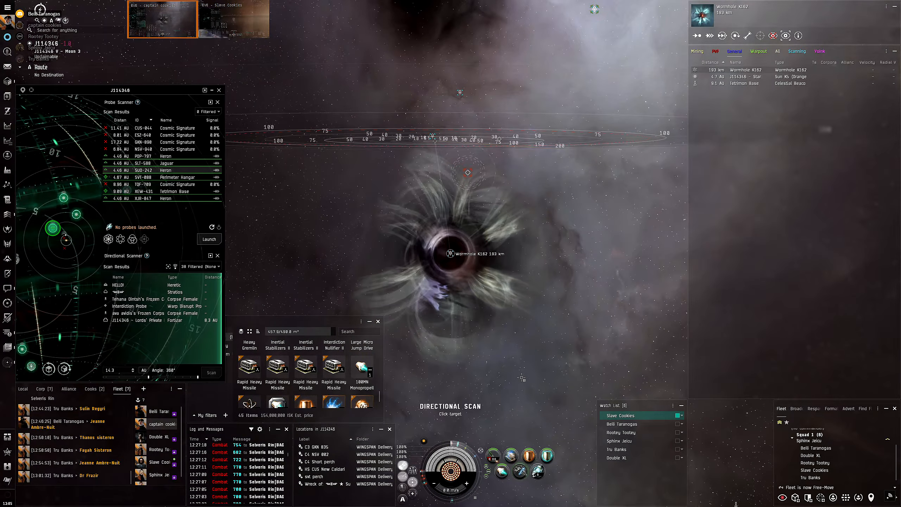
Step: Warp to wormhole B274 and engage the hostile ships on grid
{"action": "right_click", "coordinate": [619, 440]}
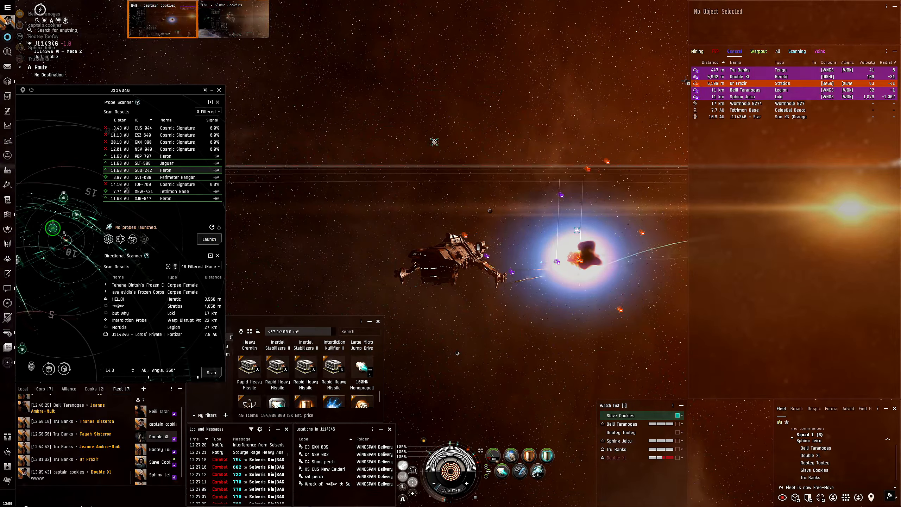
Step: Kill the Stratios, leaving its wreck and capsule, then align out and reload missiles
{"action": "left_click", "coordinate": [737, 82]}
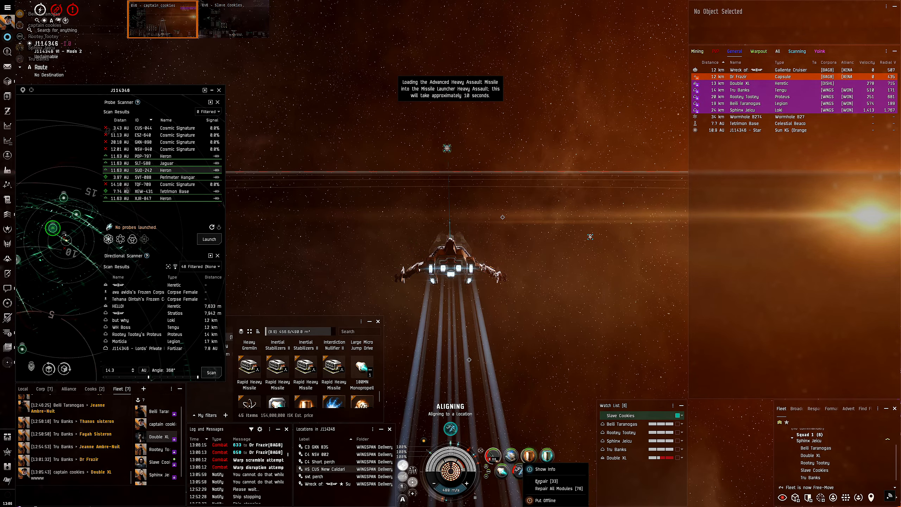
{"action": "left_click", "coordinate": [557, 488]}
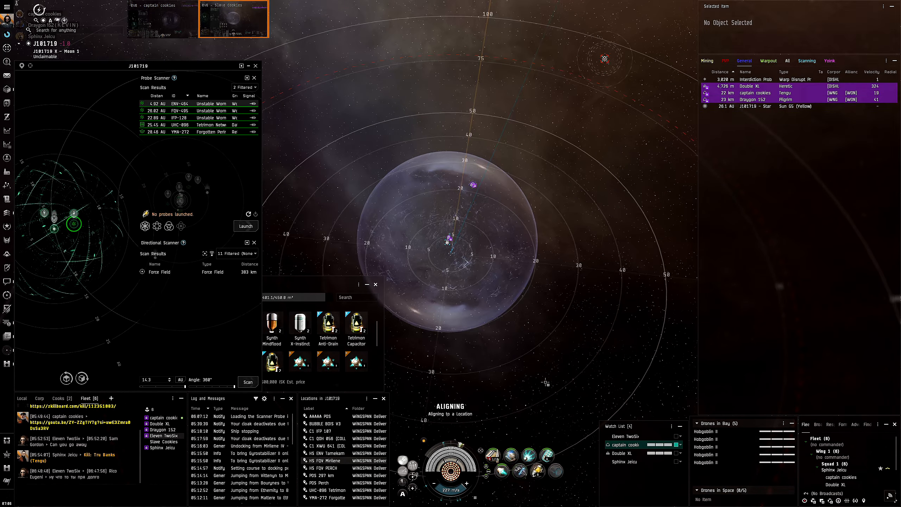
{"action": "mouse_move", "coordinate": [488, 446]}
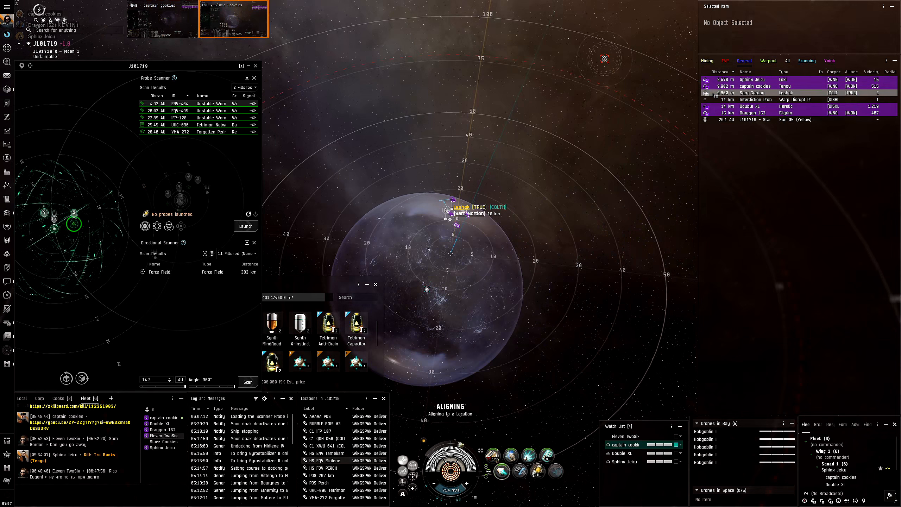
Step: Lock the arriving Leshak and begin redeeming the Halcyon B-3 Booster up to confirmation
{"action": "left_click", "coordinate": [753, 93]}
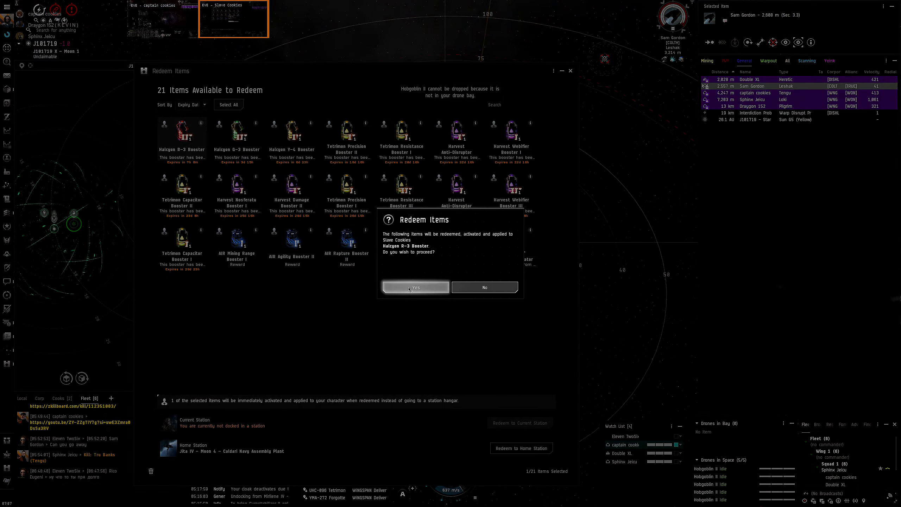
{"action": "left_click", "coordinate": [415, 287]}
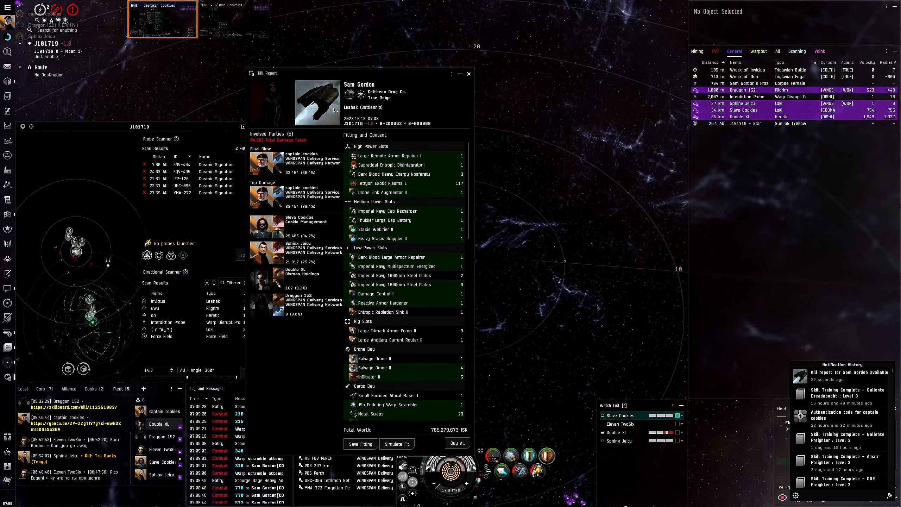
Step: Scroll through the Leshak kill report's fitting, then jump the Wormhole K162 in Ansila
{"action": "left_click", "coordinate": [781, 408]}
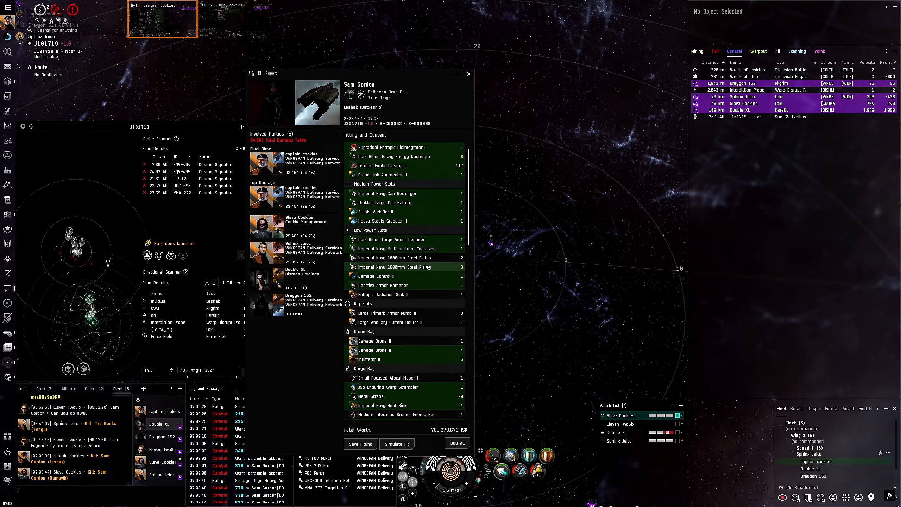
{"action": "scroll", "scroll_direction": "down", "scroll_amount": 3}
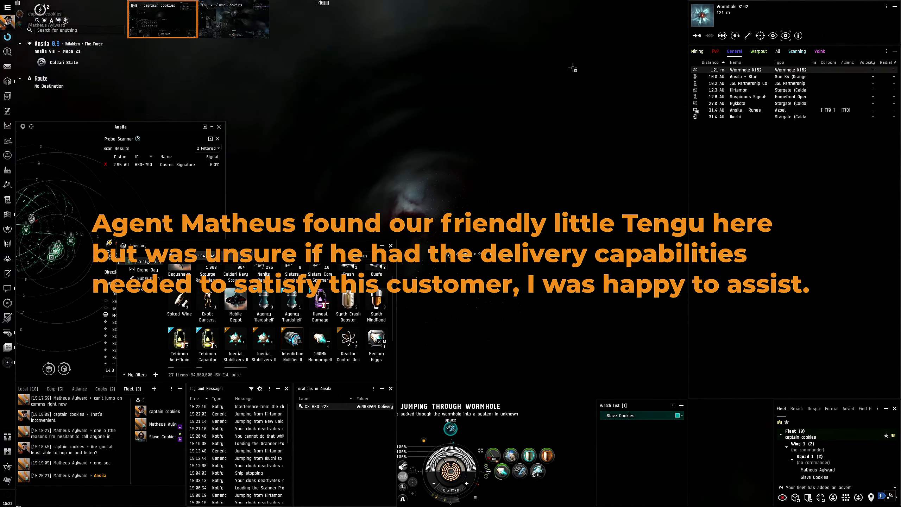
Step: Warp to the fleet mate's Tengu from the Watch List and open the Tetrimon Precision booster's menu
{"action": "right_click", "coordinate": [817, 469]}
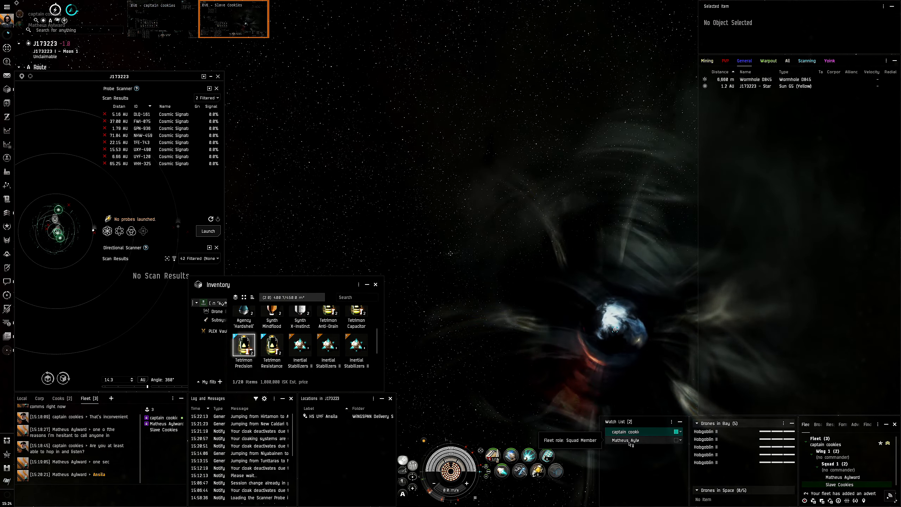
{"action": "right_click", "coordinate": [624, 440]}
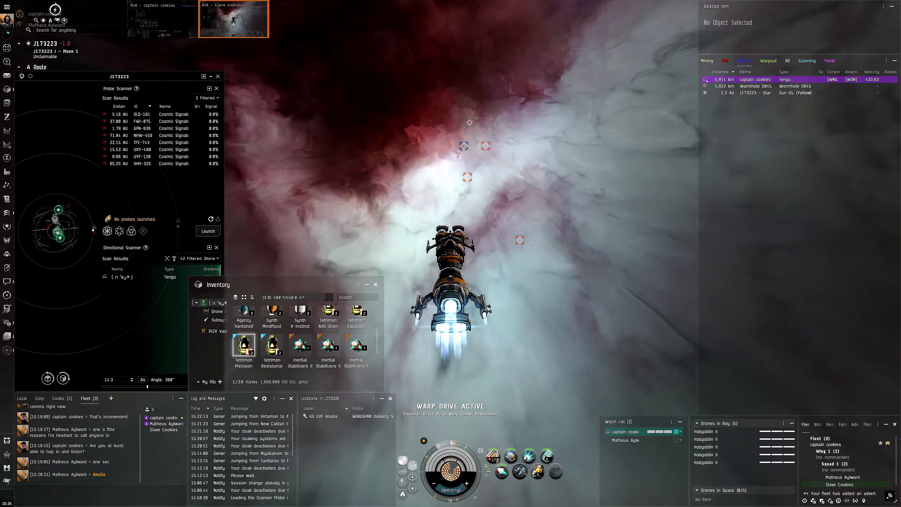
{"action": "right_click", "coordinate": [243, 345]}
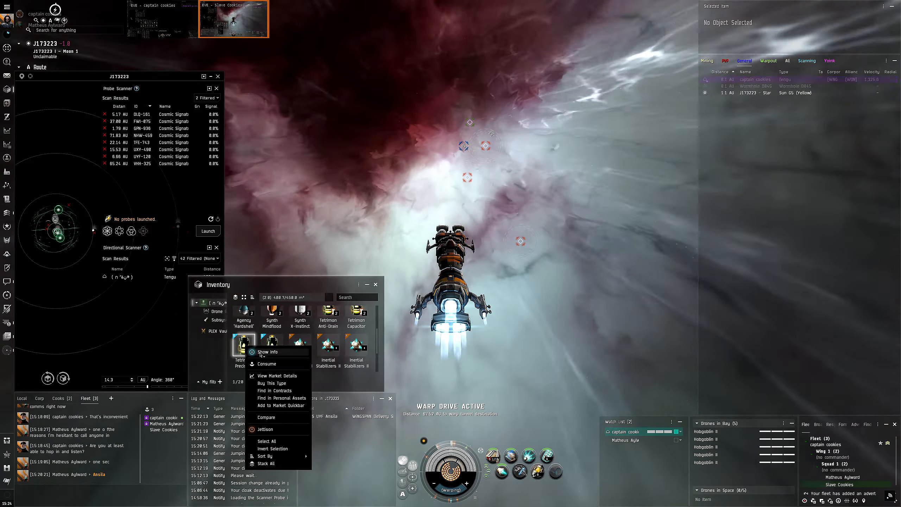
Step: Close the Redeem Items window and land beside the enemy Tengu near Moon 5
{"action": "left_click", "coordinate": [268, 352]}
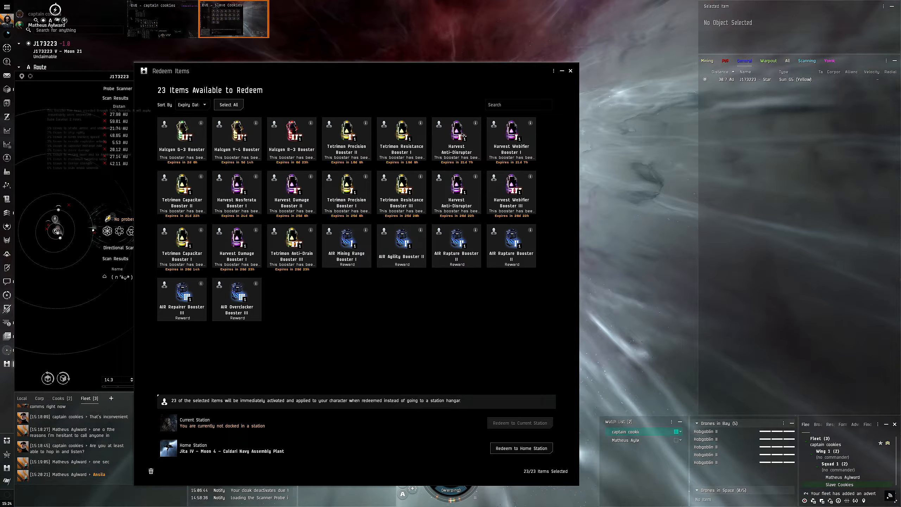
{"action": "left_click", "coordinate": [570, 71]}
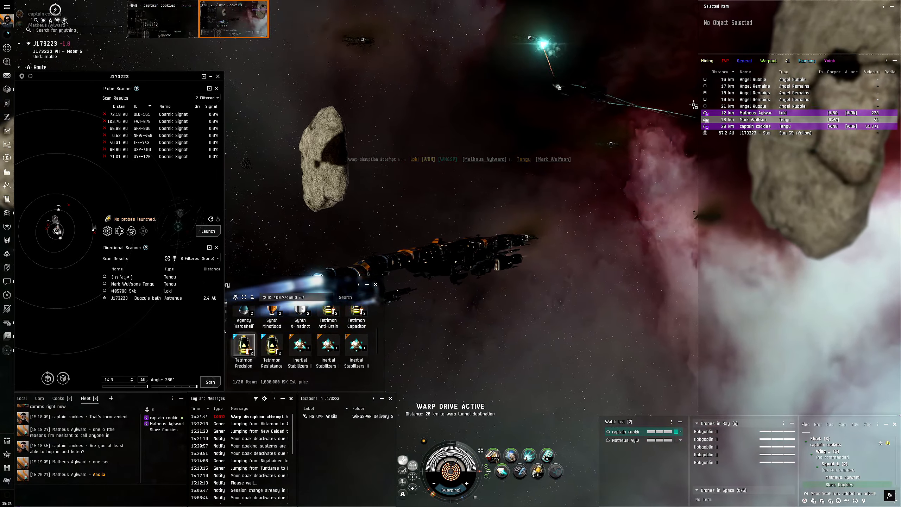
Step: Destroy Mark Wulfson's Tengu and open its 782,153,897 ISK kill report
{"action": "left_click", "coordinate": [753, 119]}
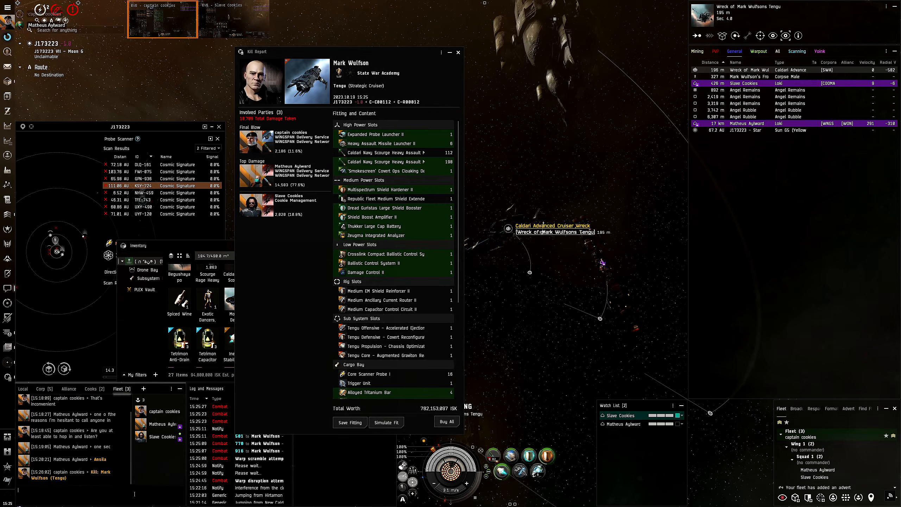
{"action": "scroll", "scroll_direction": "down", "scroll_amount": 3}
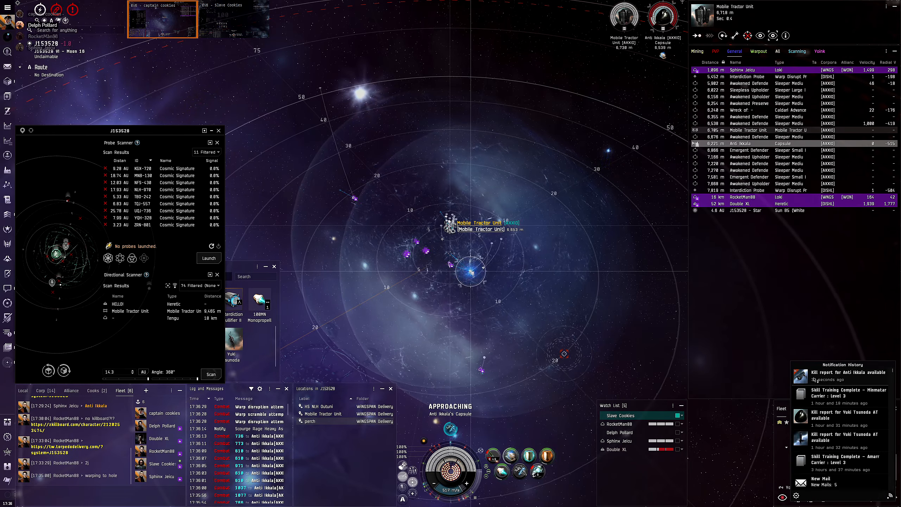
Step: Open the 'Kill report available' notification for Anti Ikkala's destroyed Tengu
{"action": "left_click", "coordinate": [844, 373]}
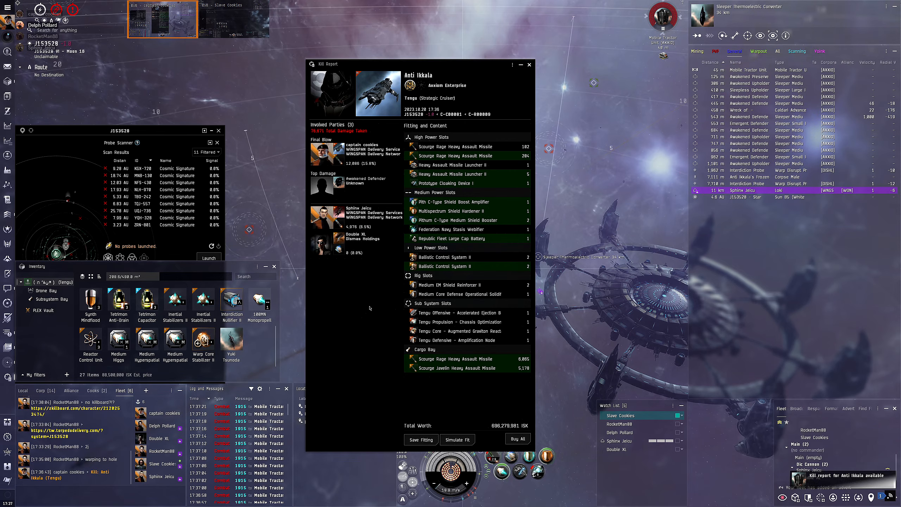
Step: Read the 696,279,981 ISK Tengu kill report and close it
{"action": "left_click", "coordinate": [527, 64]}
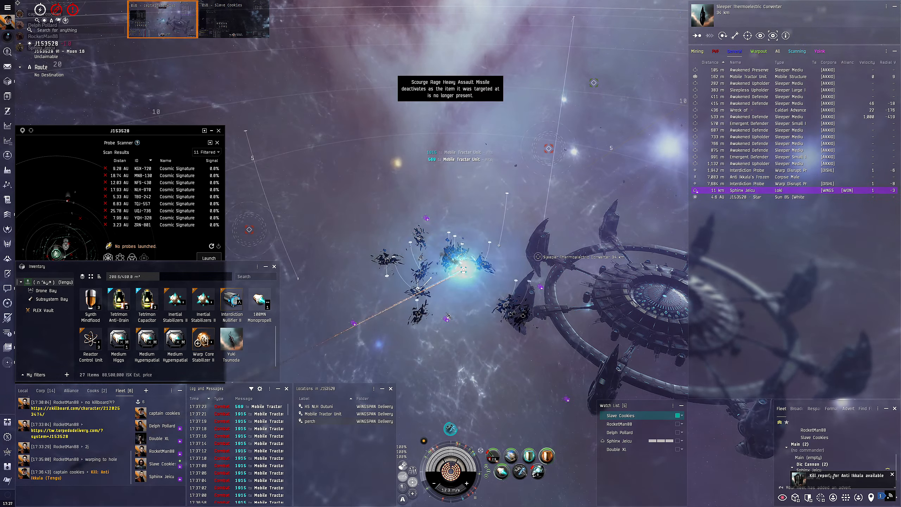